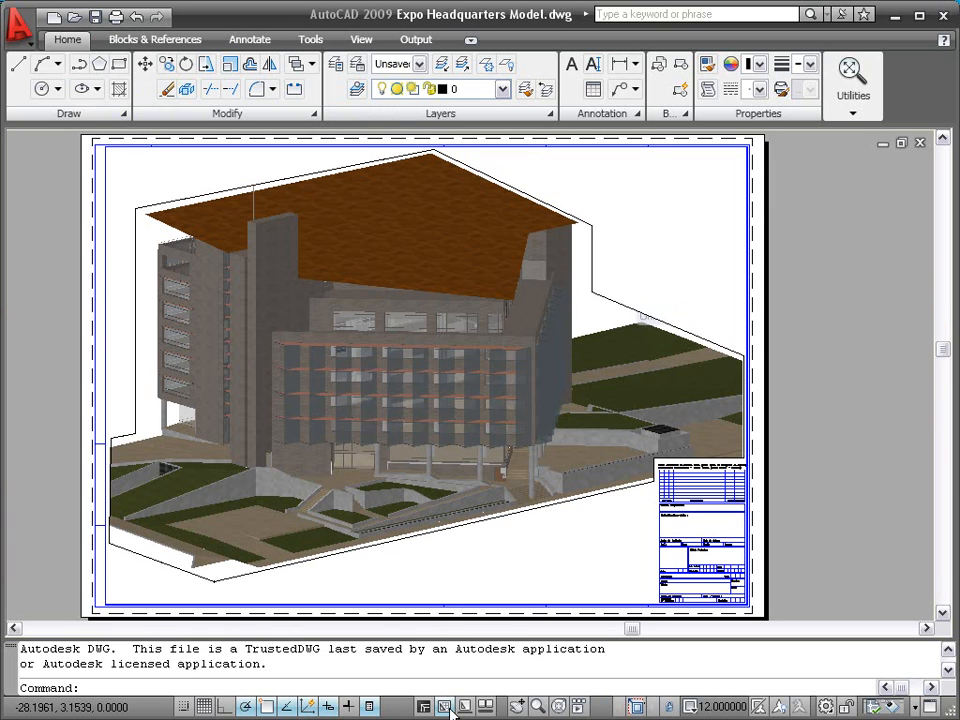
mouse_move(464, 708)
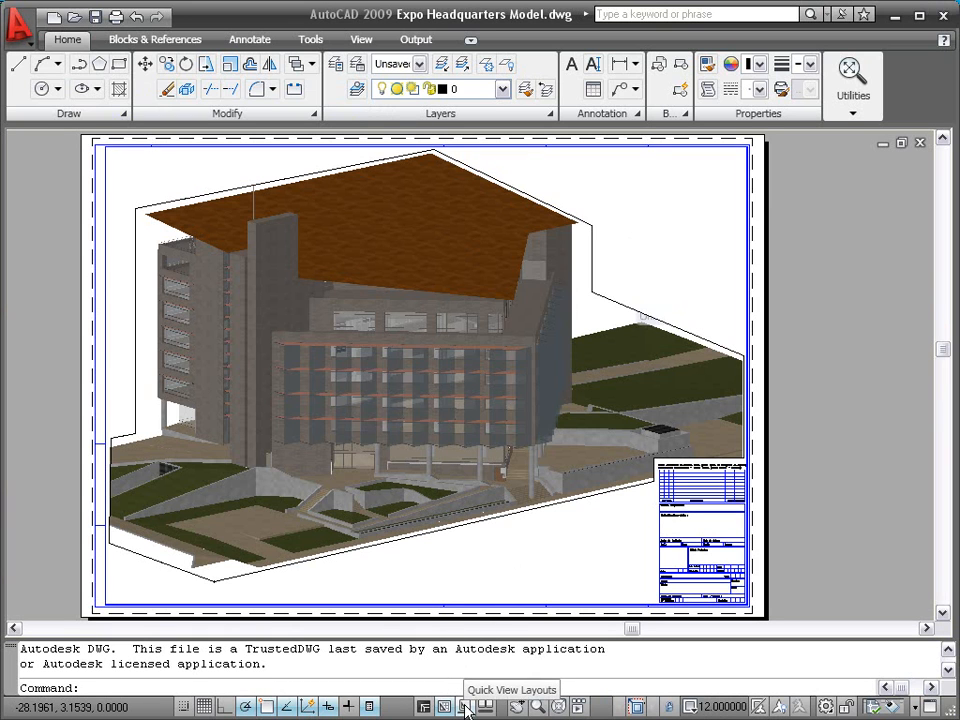
Show Quick View Layouts thumbnails for the Expo Headquarters drawing, Site Plan through Interior Perspective
left_click(464, 708)
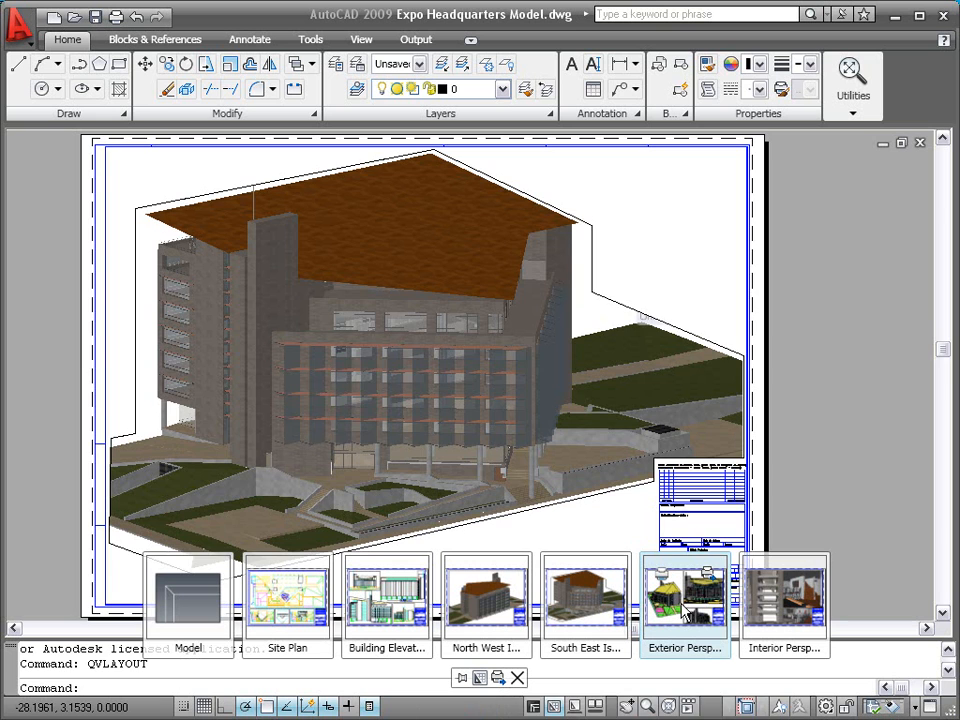
left_click(188, 596)
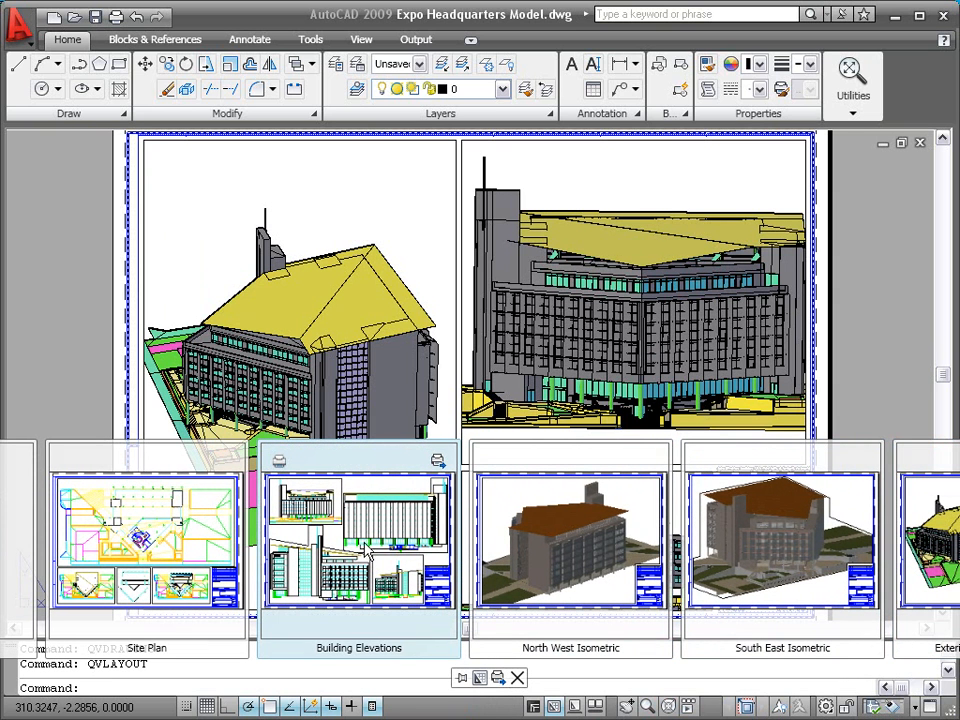
mouse_move(280, 460)
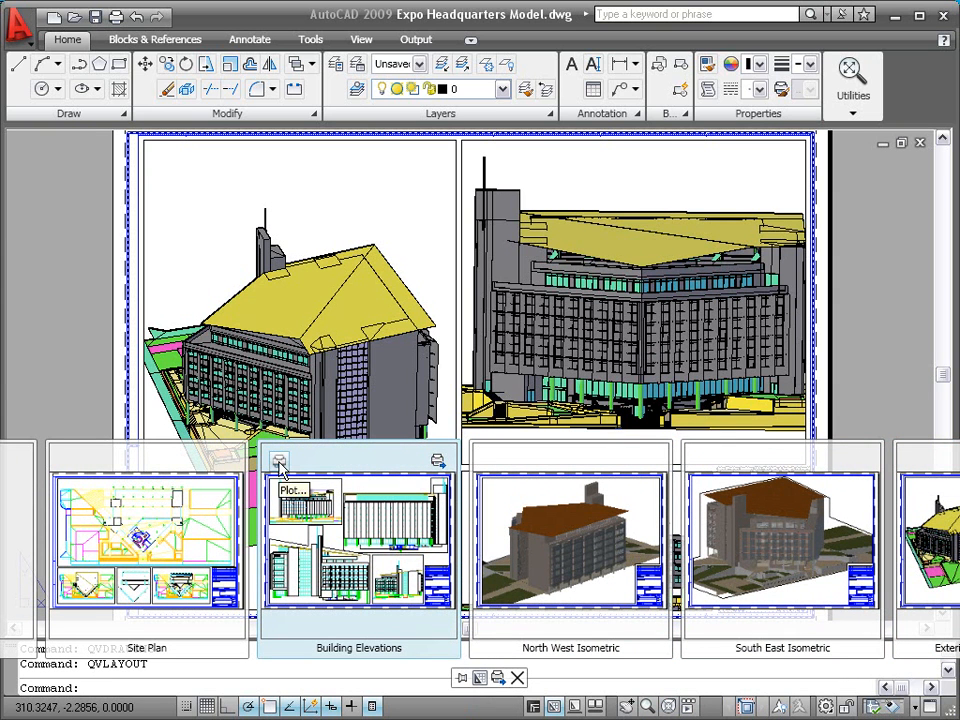
mouse_move(438, 460)
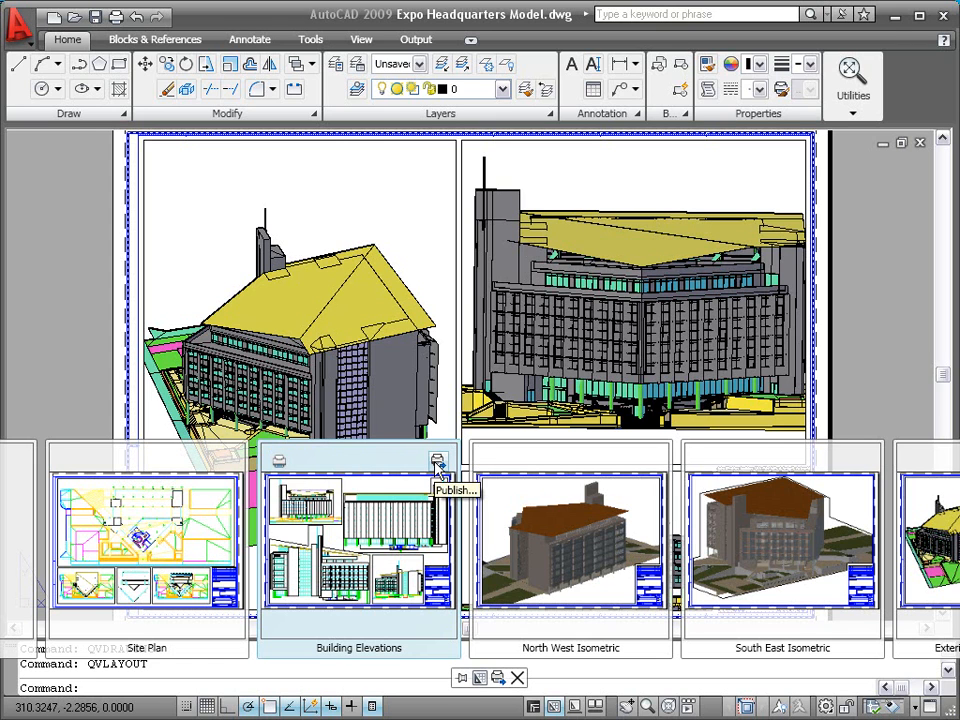
mouse_move(448, 604)
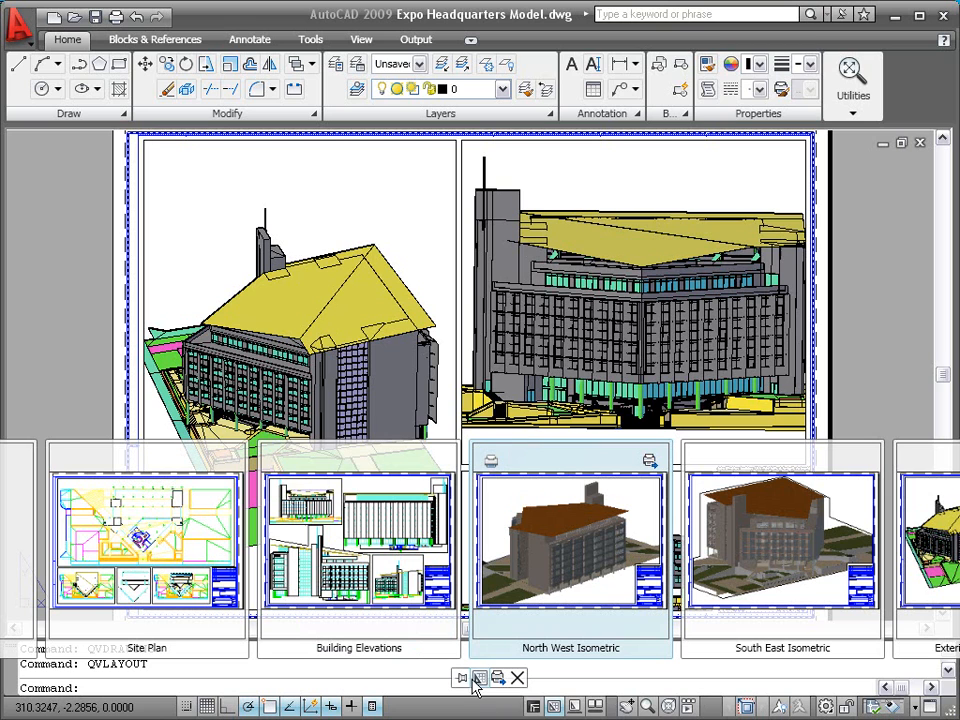
mouse_move(516, 678)
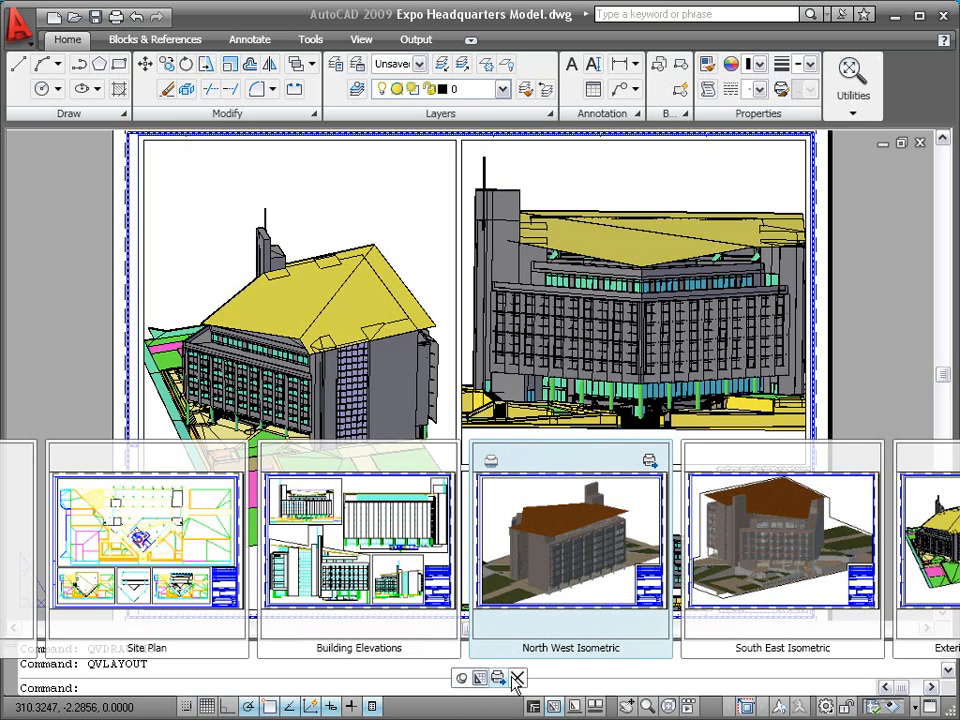
Shrink the layout thumbnails so Site Plan through South East Isometric fit the strip
left_click(516, 678)
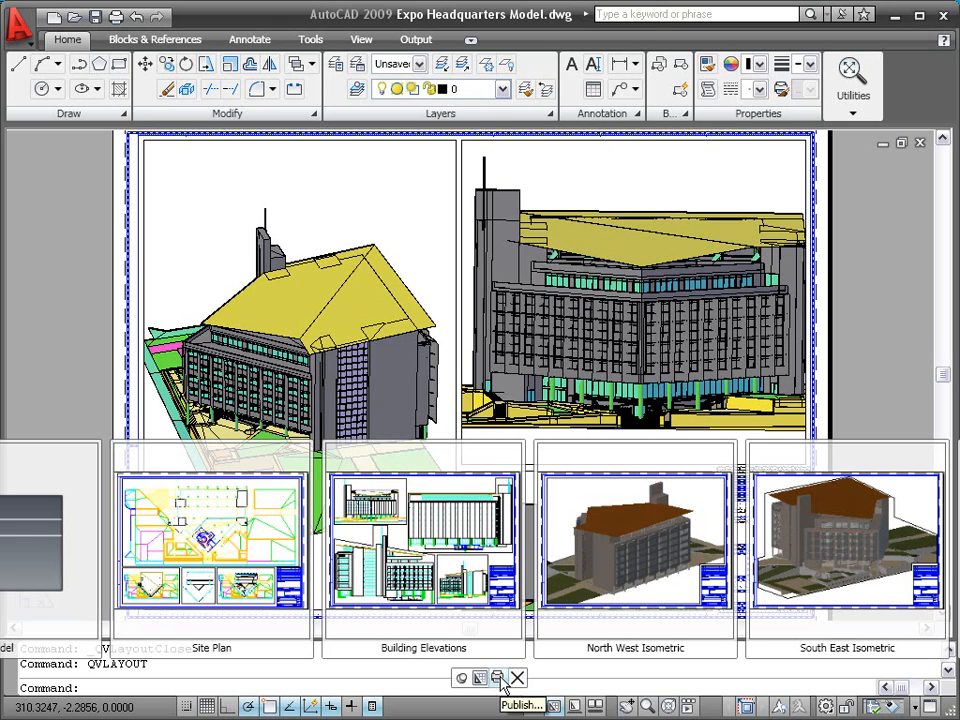
mouse_move(486, 636)
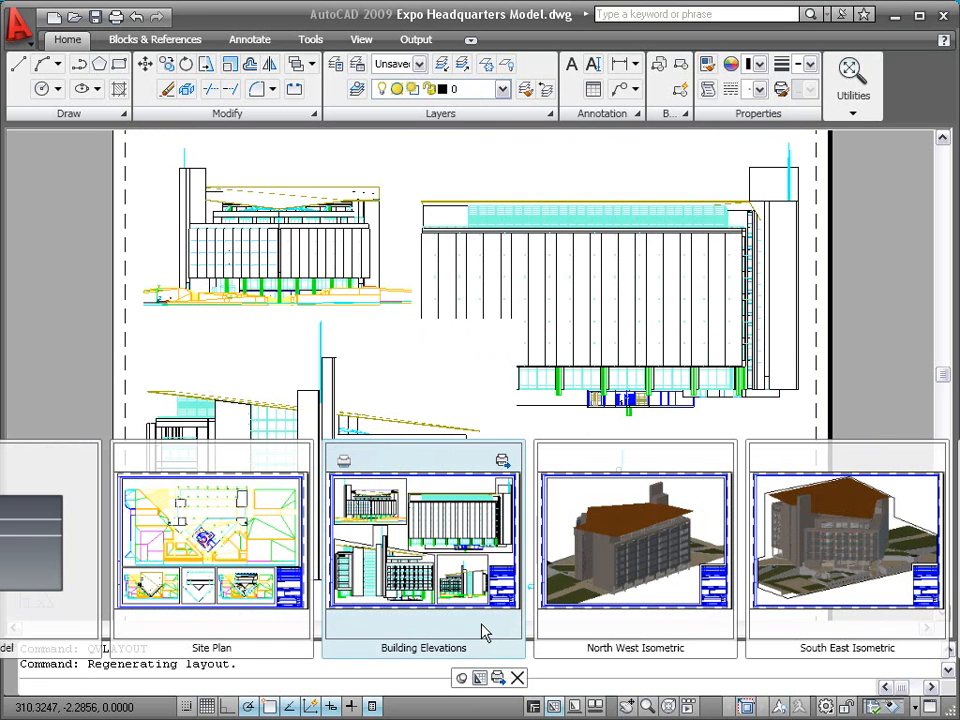
Show the shortcut menu of layout actions on the Building Elevations thumbnail
right_click(424, 648)
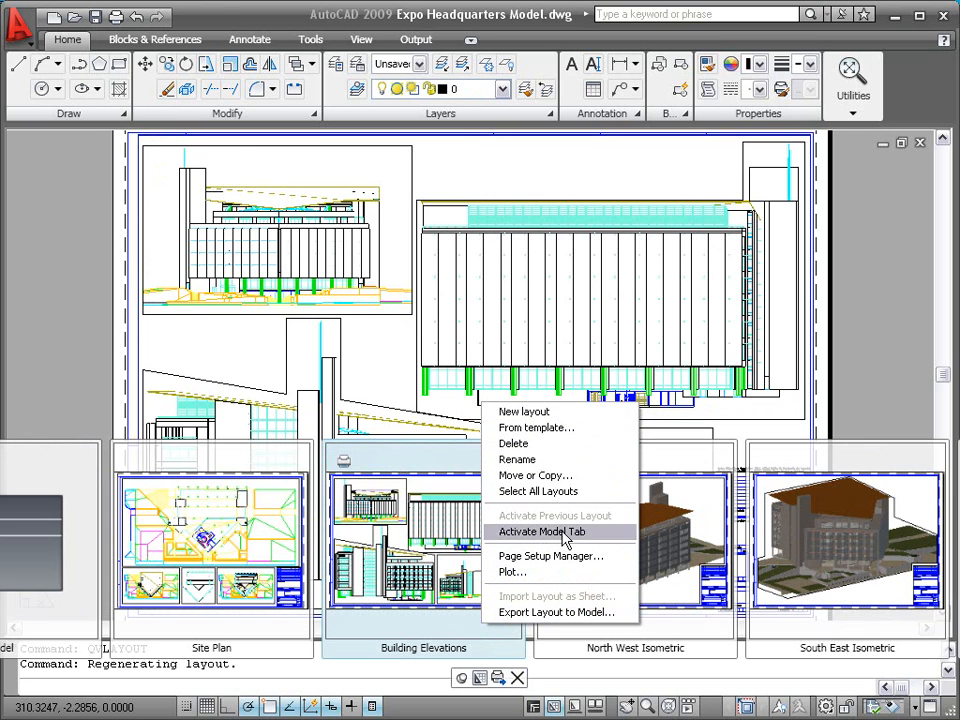
mouse_move(560, 612)
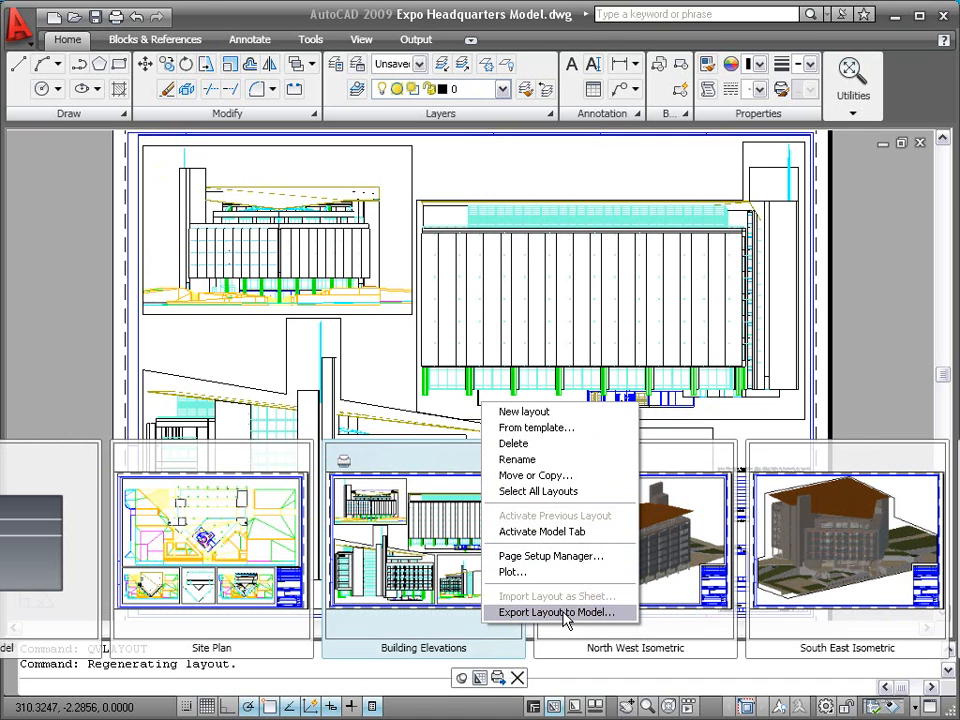